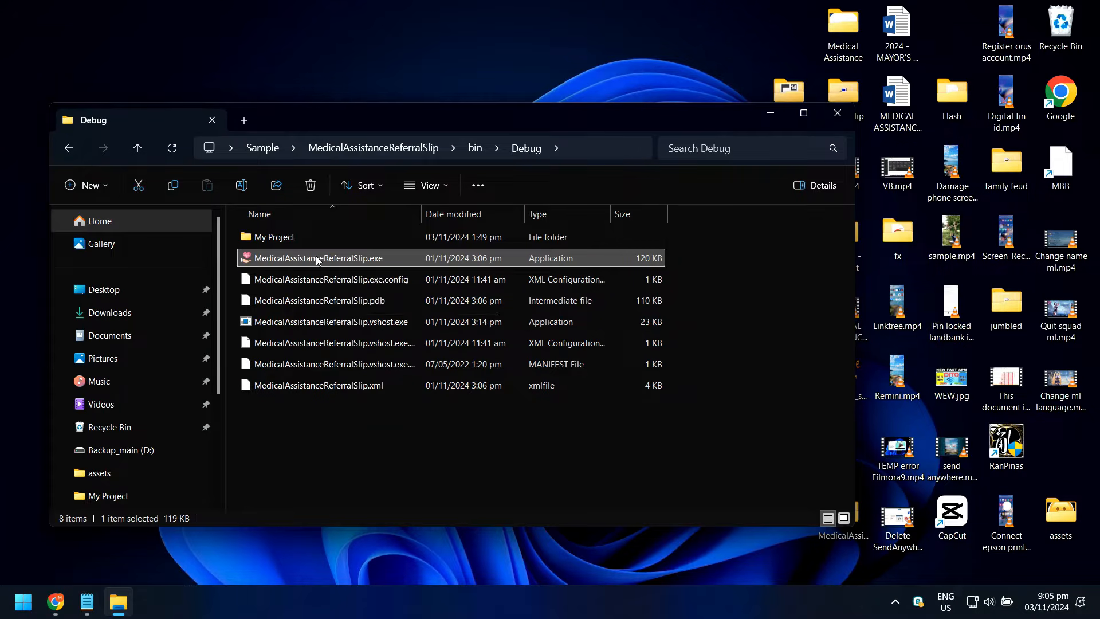
Launch MedicalAssistanceReferralSlip.exe and dismiss the ACE.OLEDB.12.0 provider-not-registered error.
double_click(317, 258)
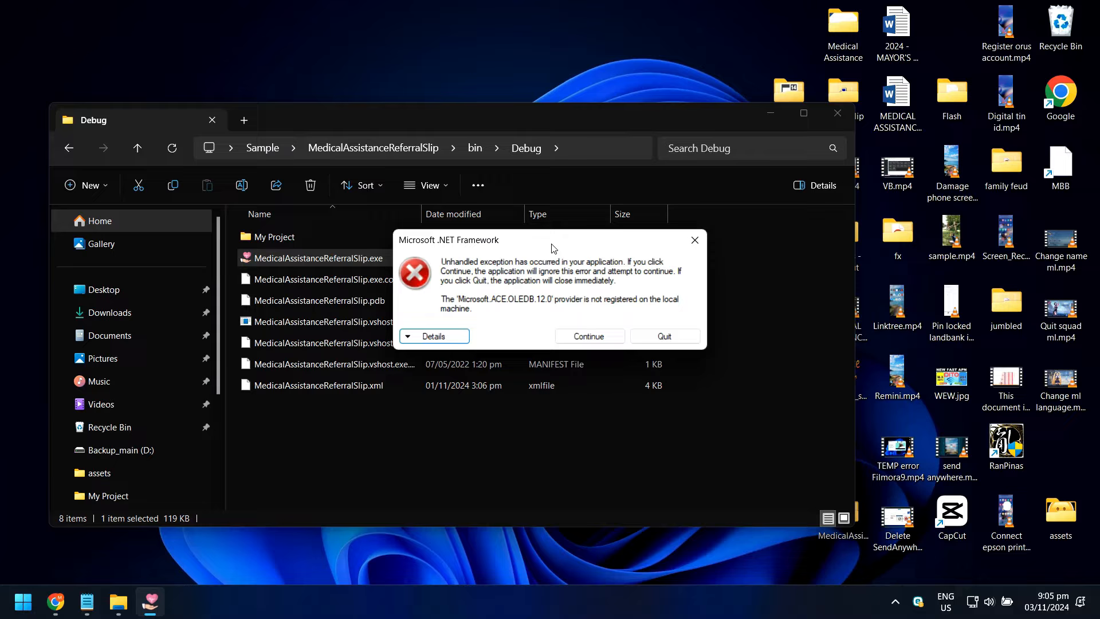
mouse_move(693, 256)
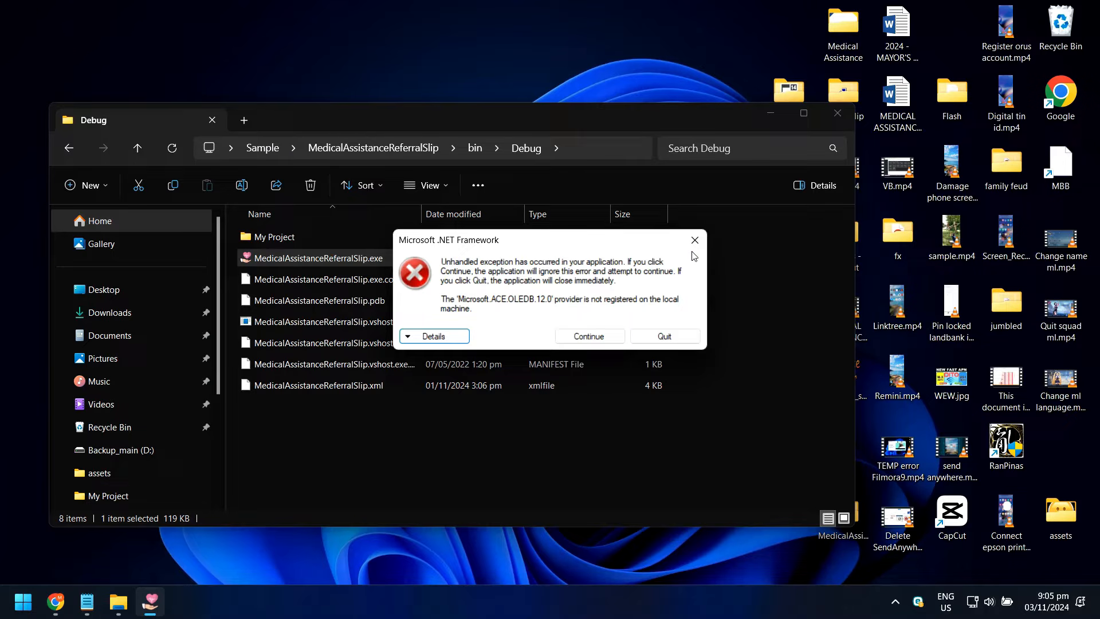
mouse_move(694, 240)
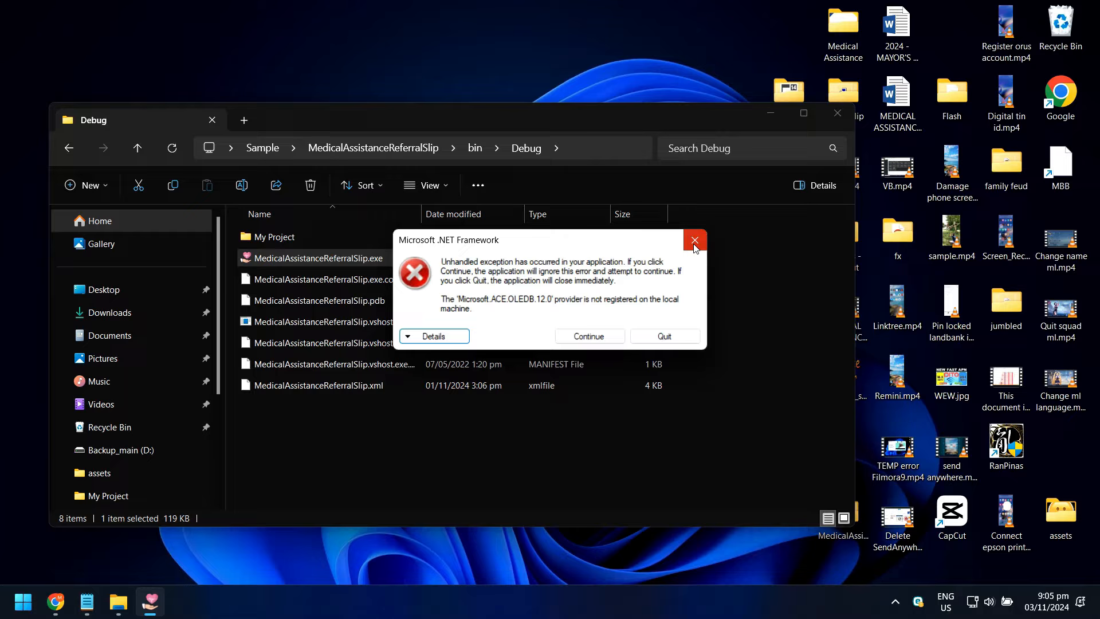
left_click(694, 240)
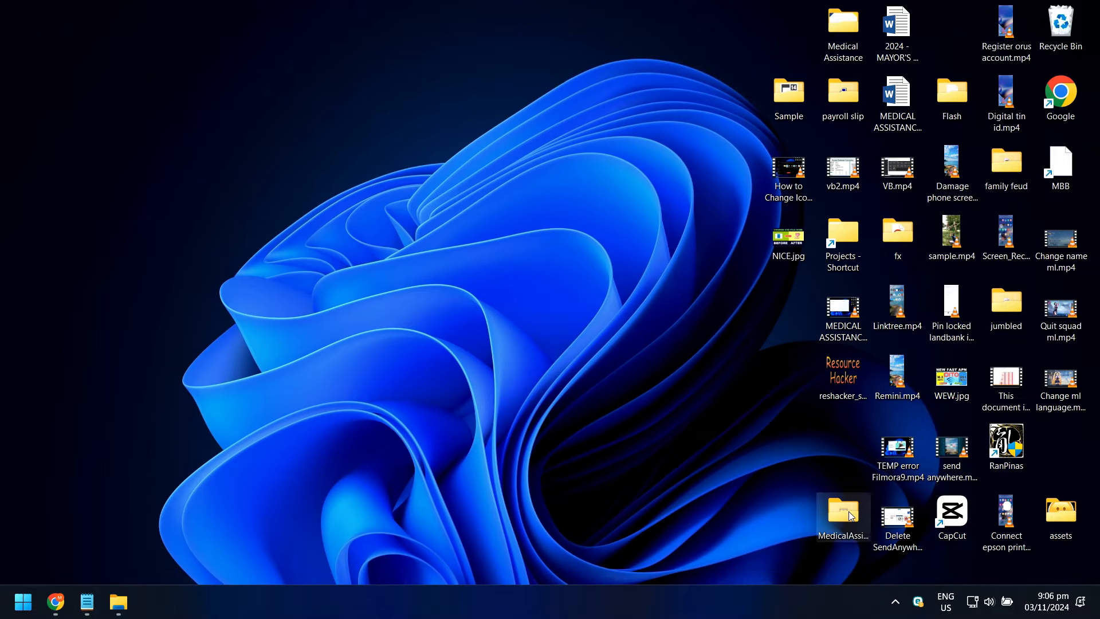
Run AccessDatabaseEngine.exe from the MedicalAssistanceReferralSlip desktop folder.
double_click(843, 511)
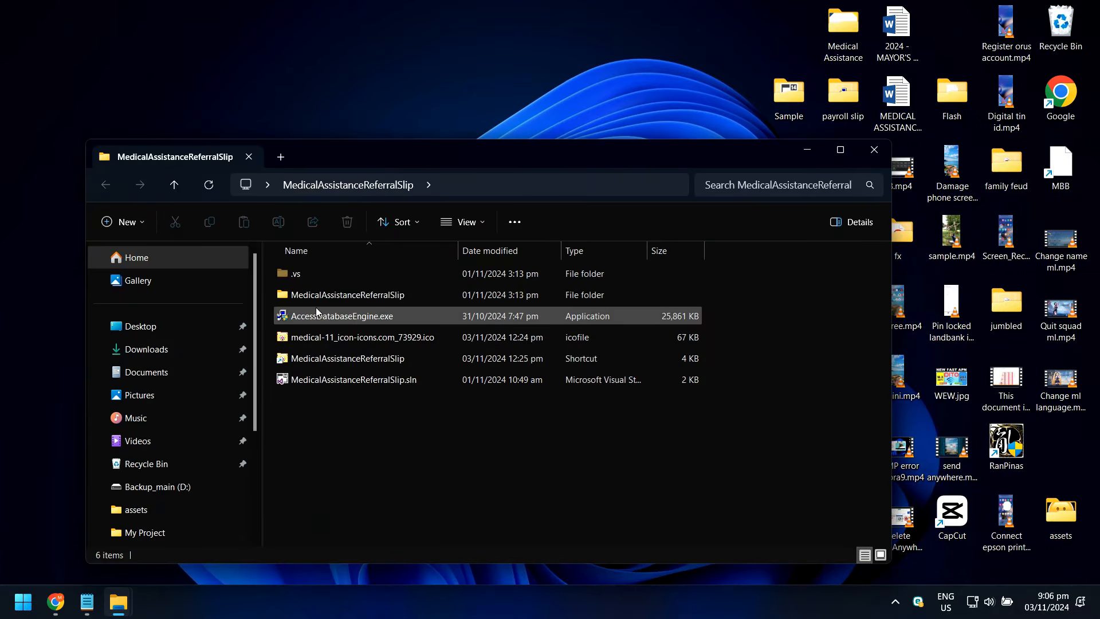
left_click(341, 316)
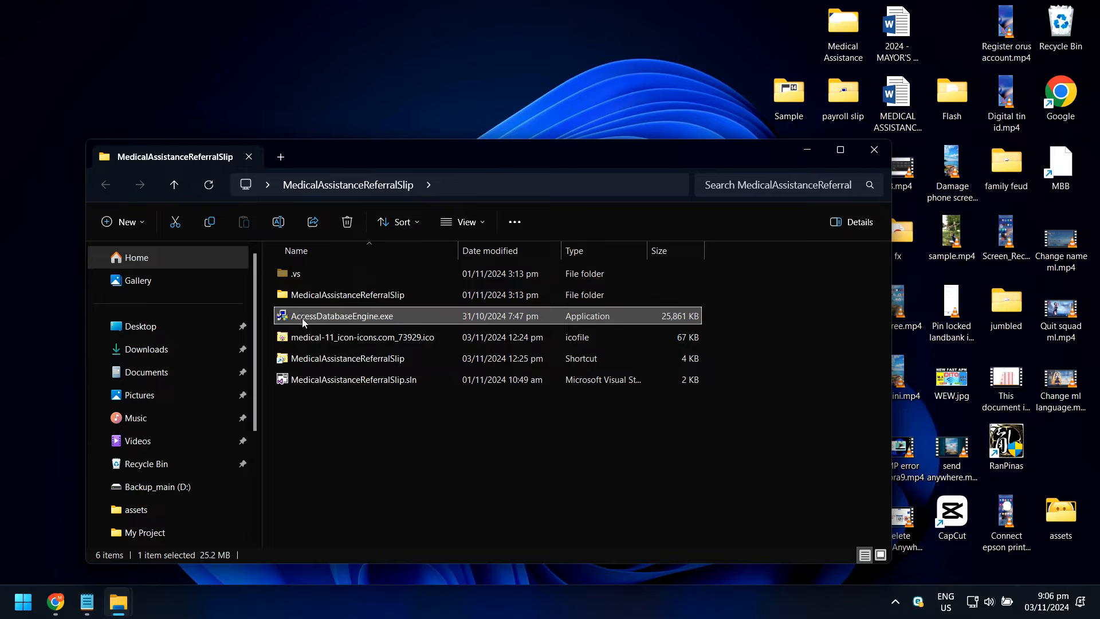
mouse_move(364, 322)
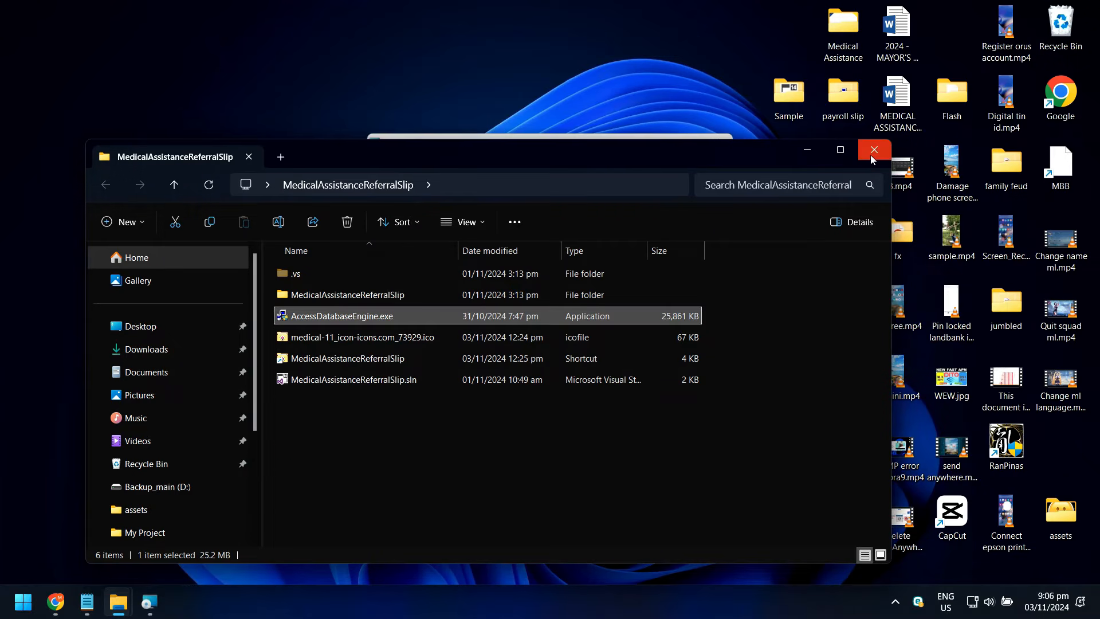
double_click(341, 316)
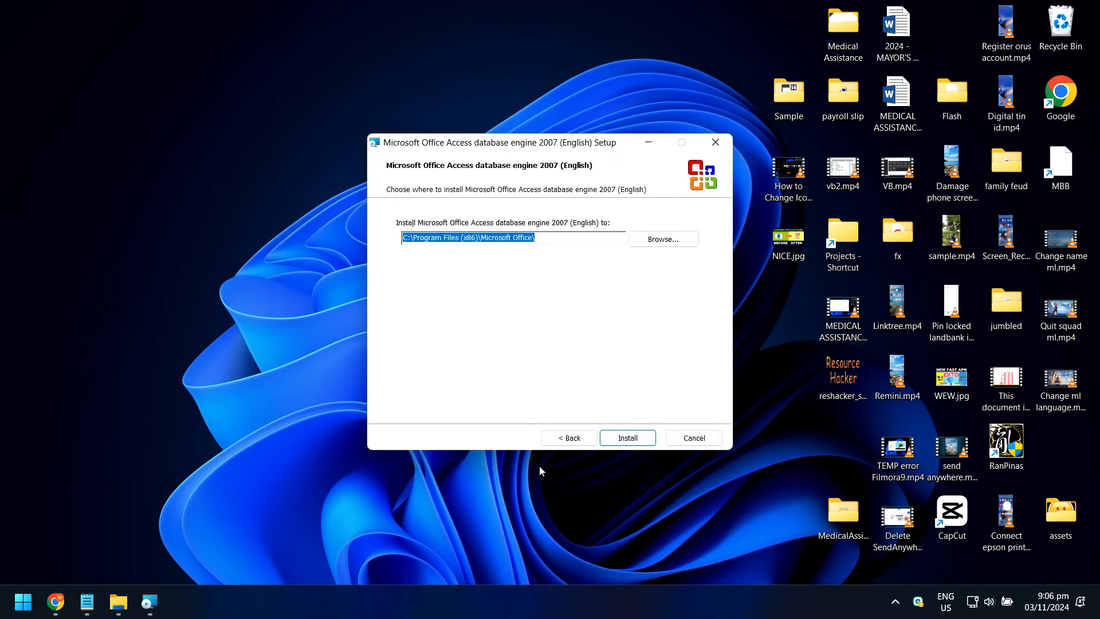
Install Access database engine 2007 to the default Program Files location.
left_click(626, 437)
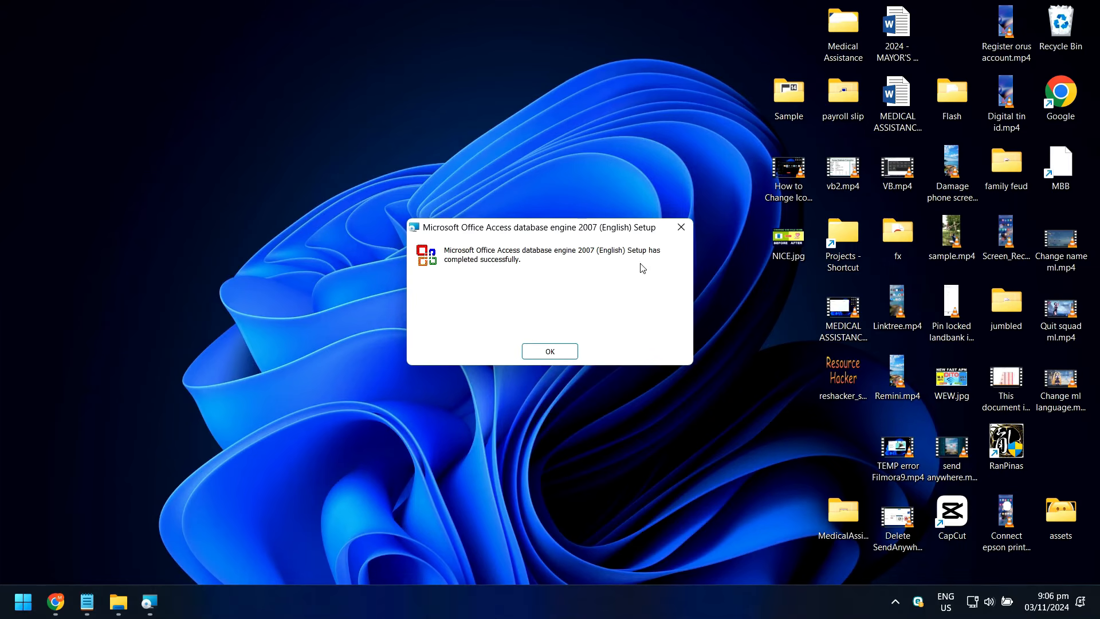
left_click(549, 351)
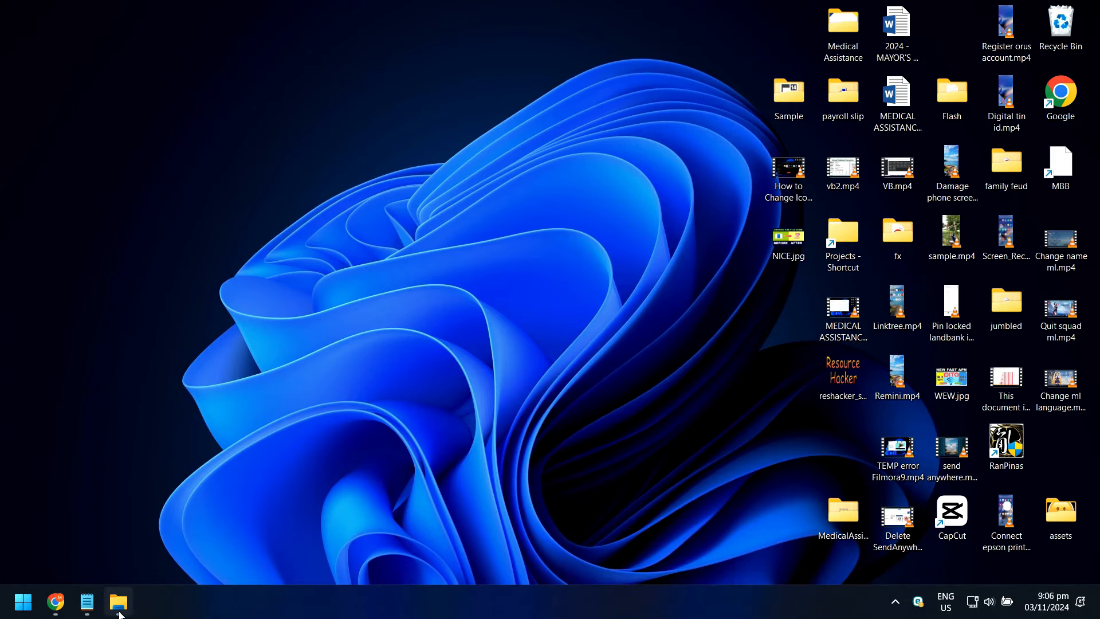
Relaunch MedicalAssistanceReferralSlip.exe from the Debug folder to open the Referral Slip form.
left_click(118, 602)
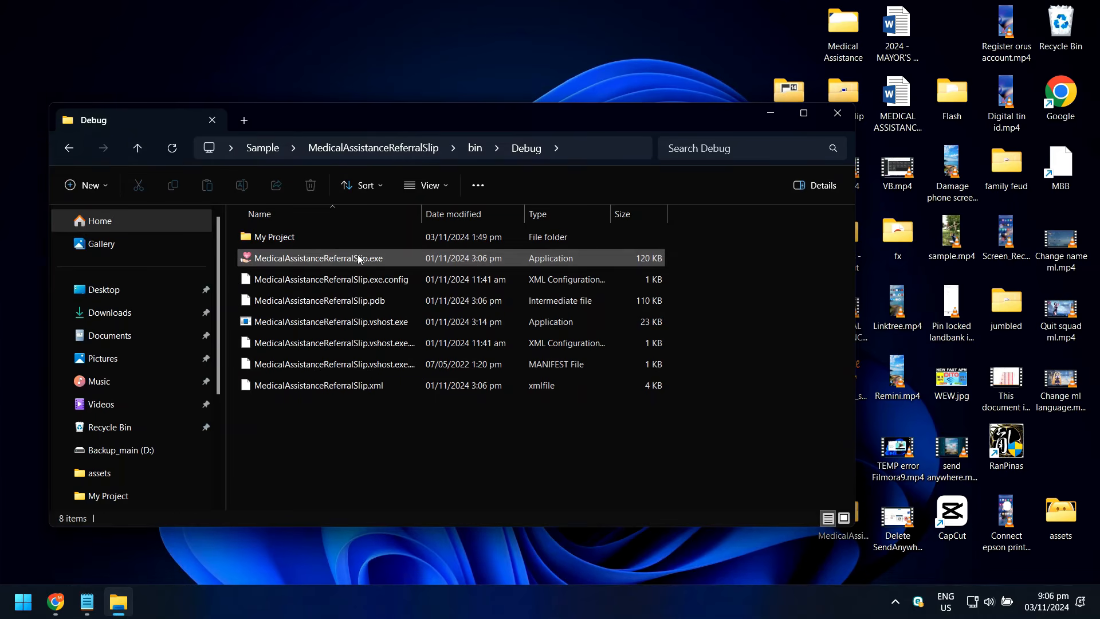
double_click(319, 257)
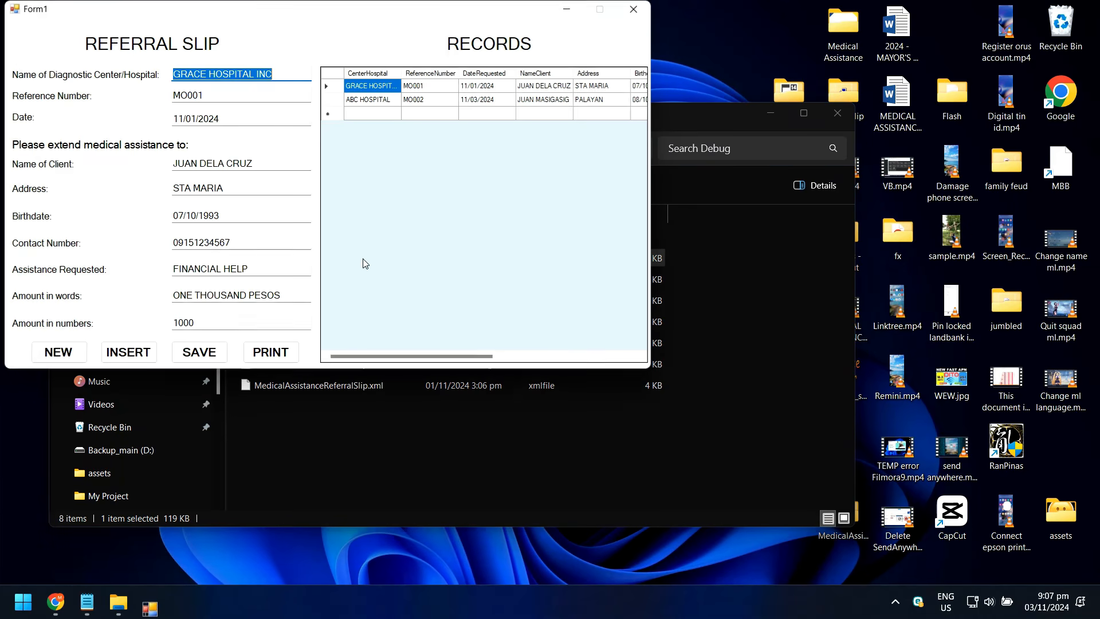